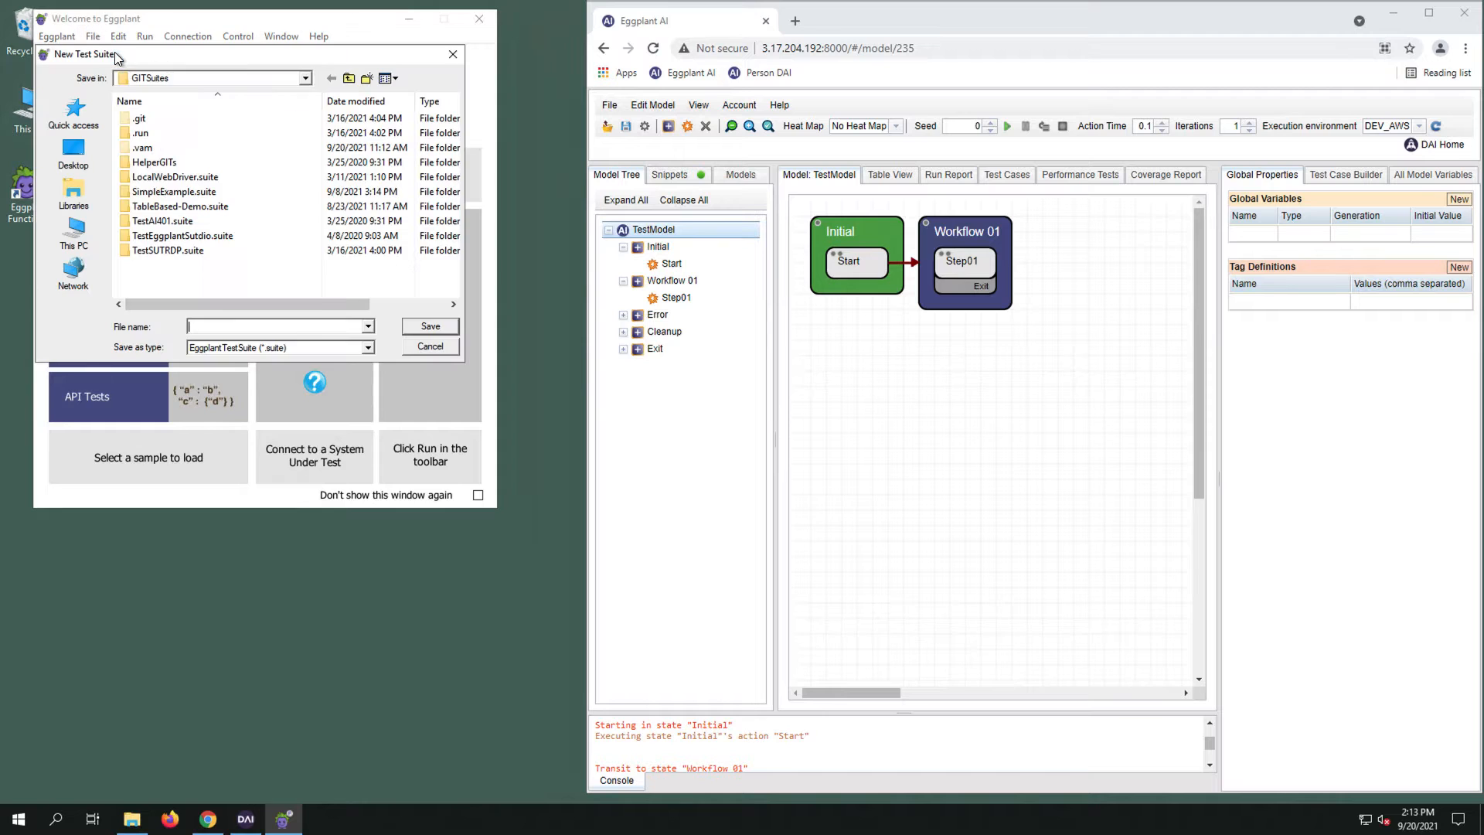
- Save a new test suite named SampleExample in the Documents folder
click(73, 158)
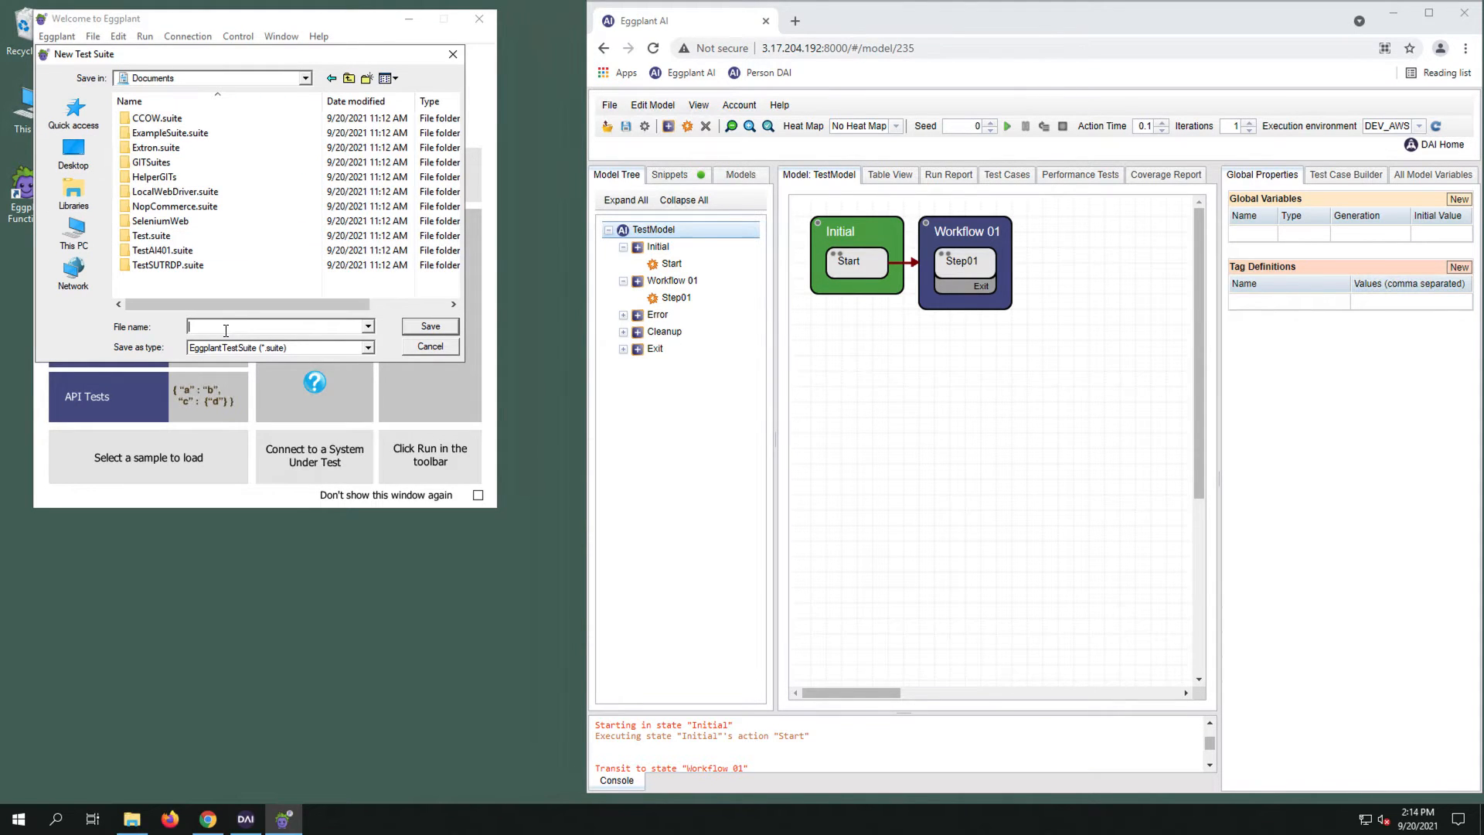
text(SampleExample)
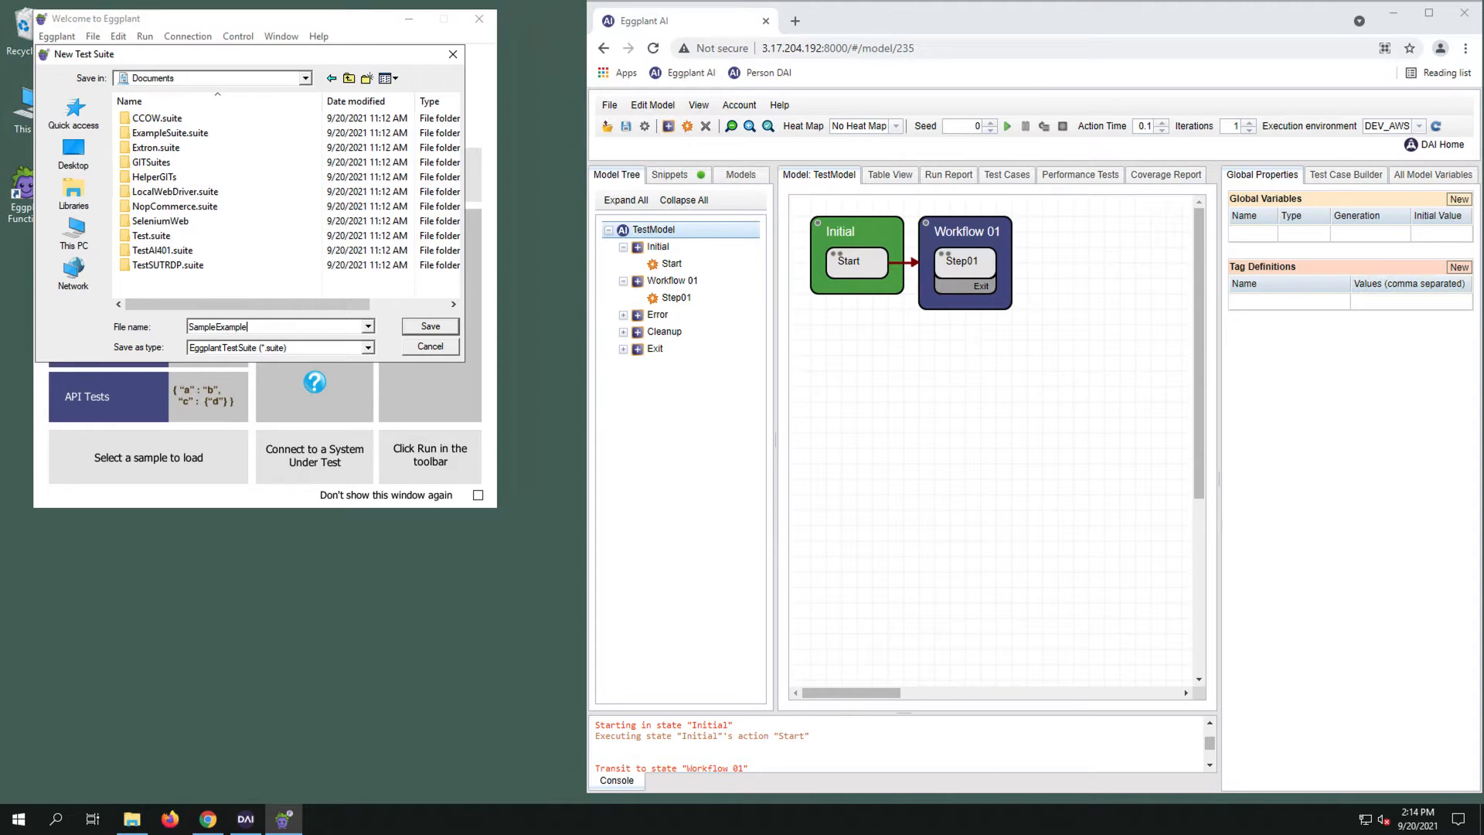
click(430, 326)
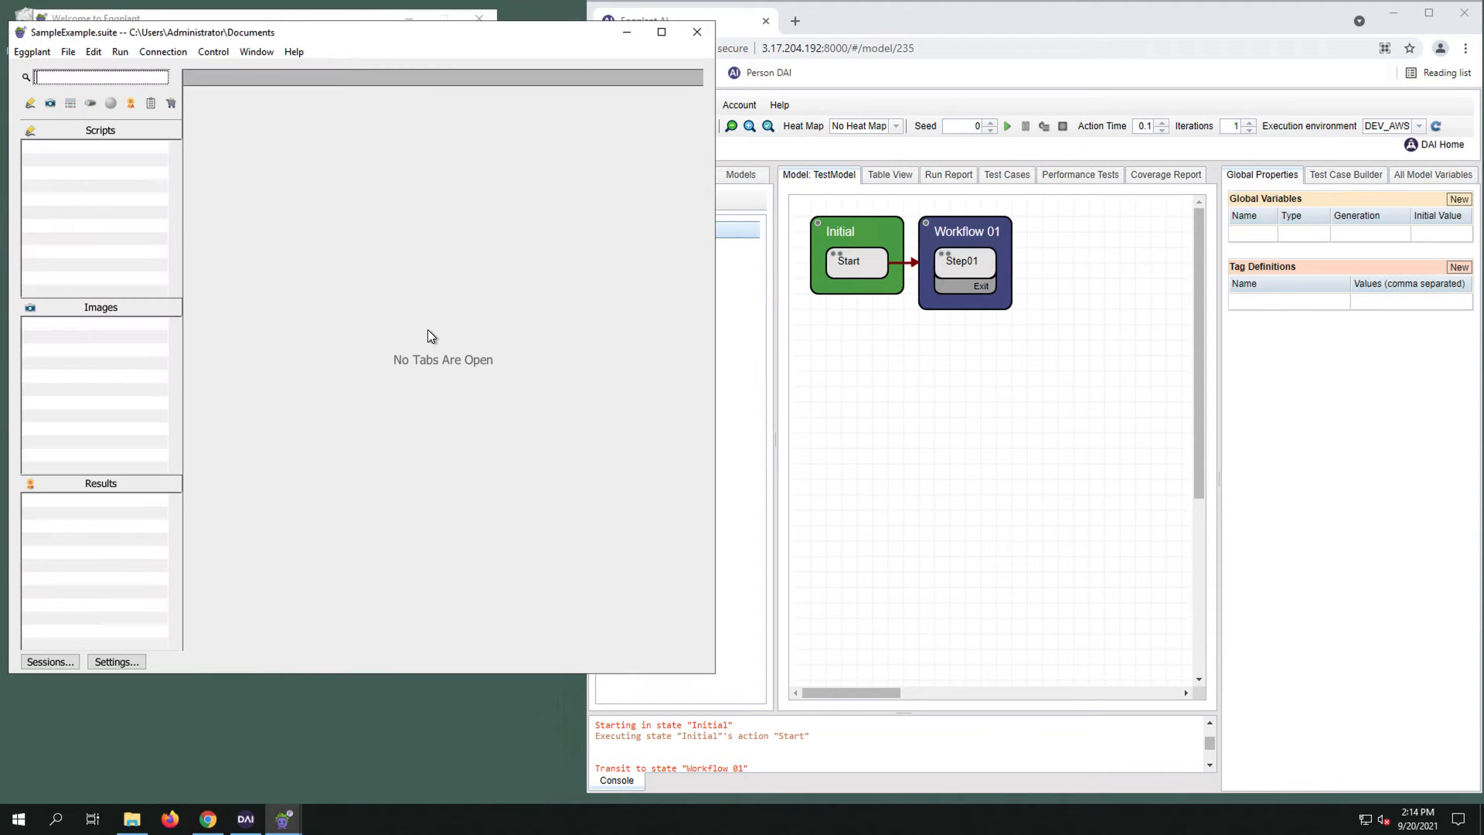
- Show the Connection List with the two AWS SUT entries from the Connection menu
click(162, 52)
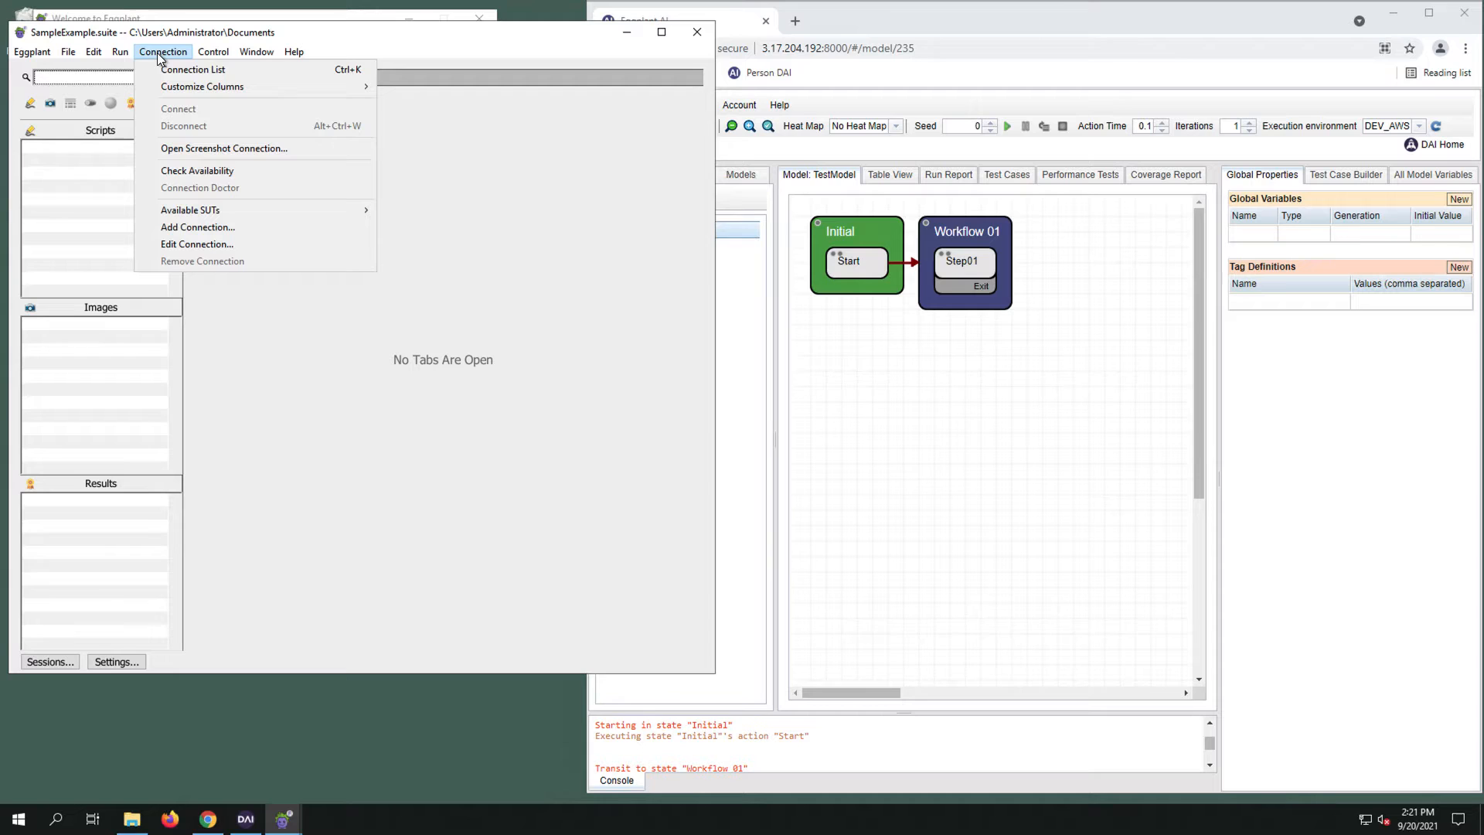
click(191, 69)
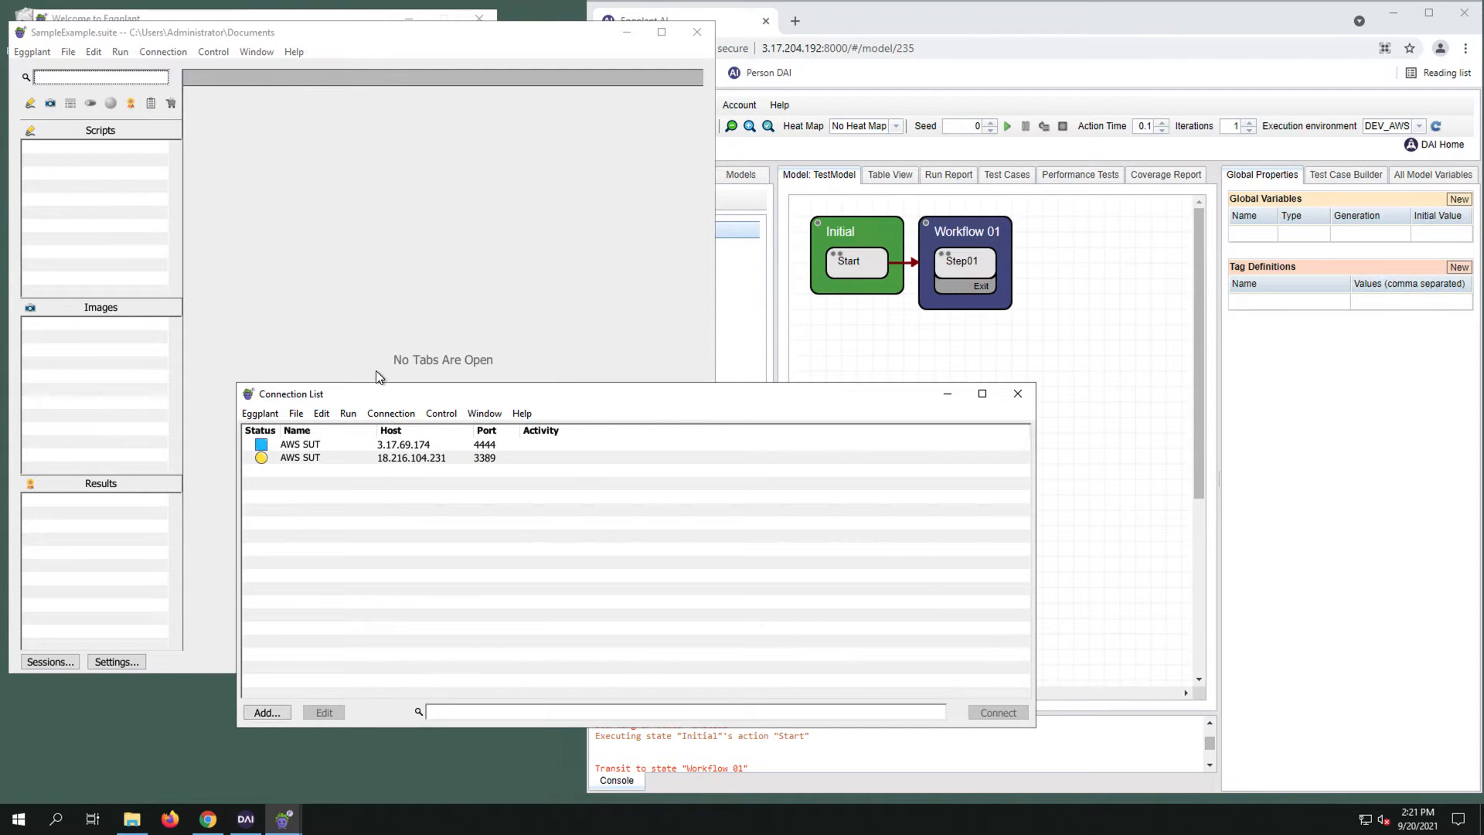
mouse_move(302, 457)
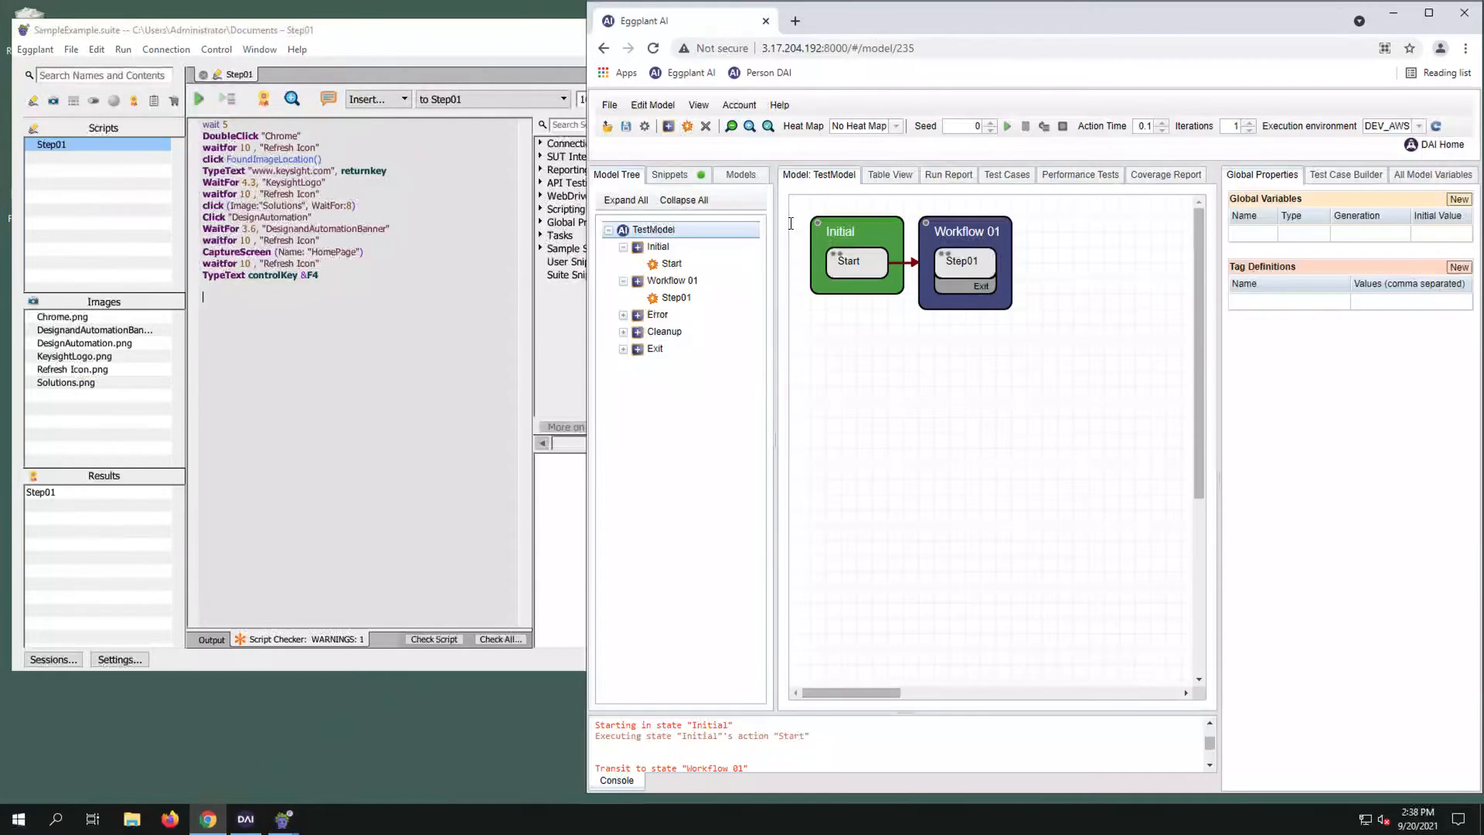
- Point the Snippets tab at the SampleExample.suite location so Step01 is listed
click(671, 173)
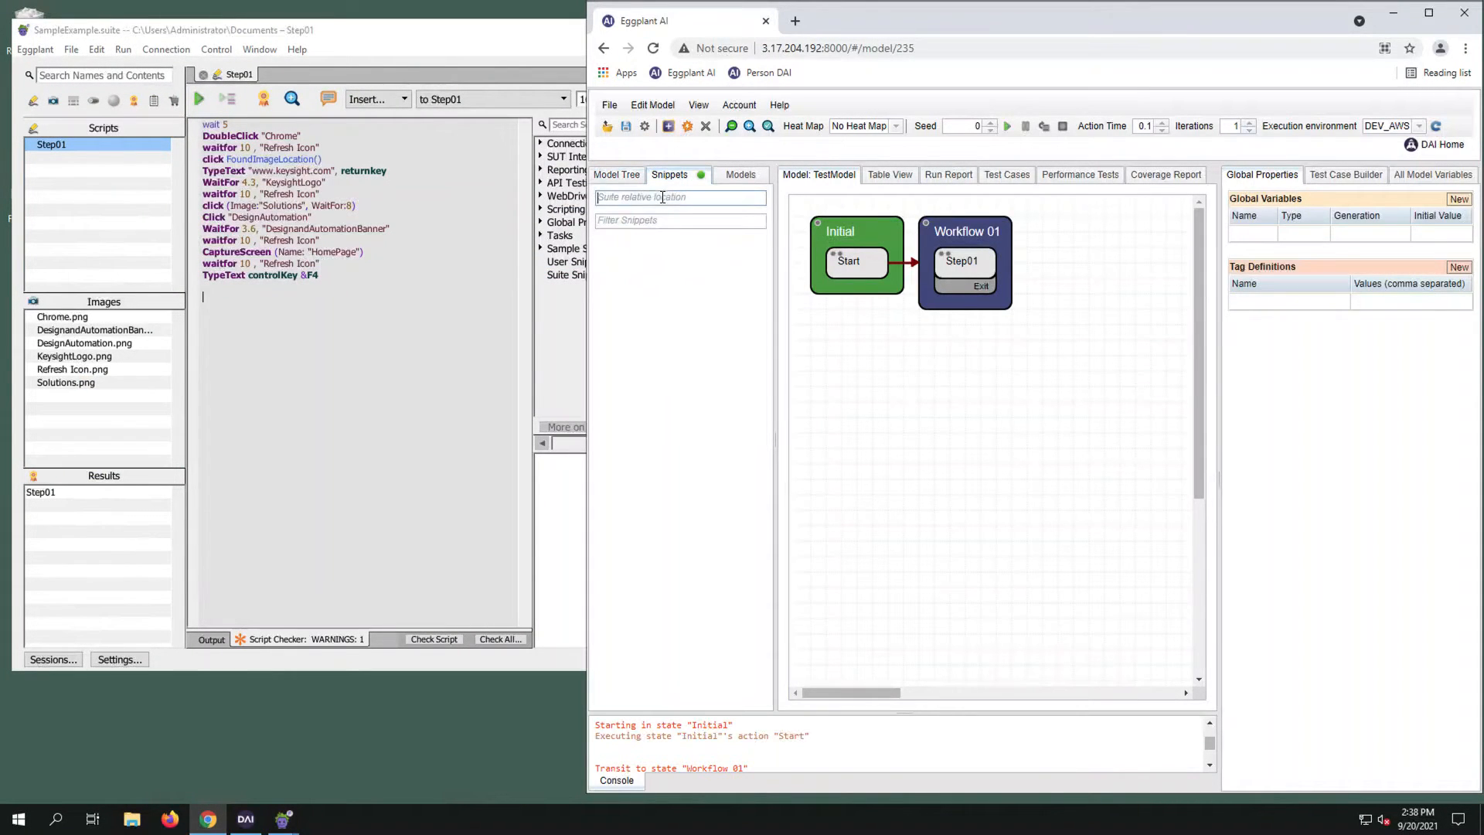
text(SampleExample.suite)
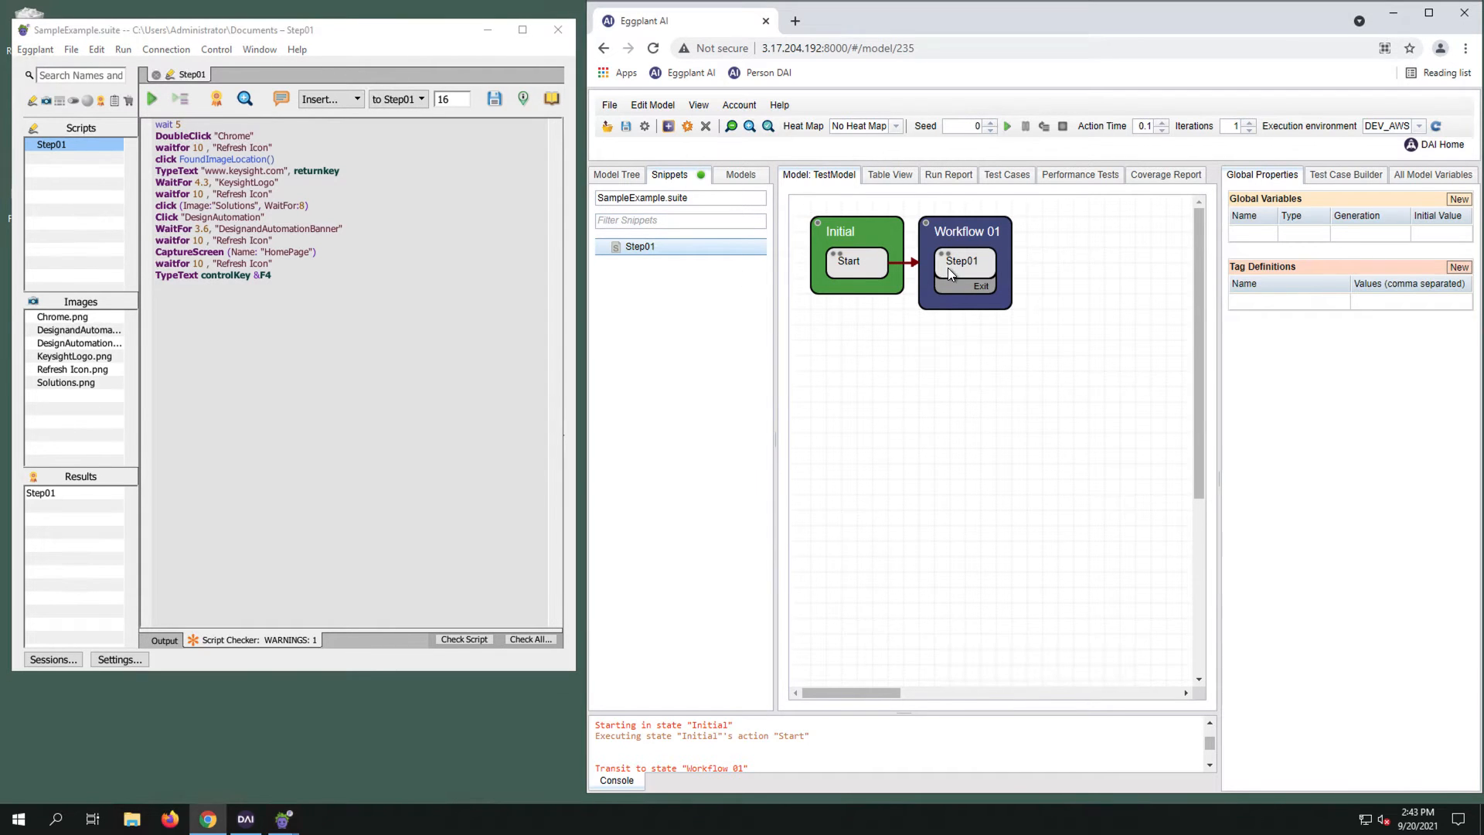
- Add the Step01 snippet to the selected Step01 action in Workflow 01
click(963, 262)
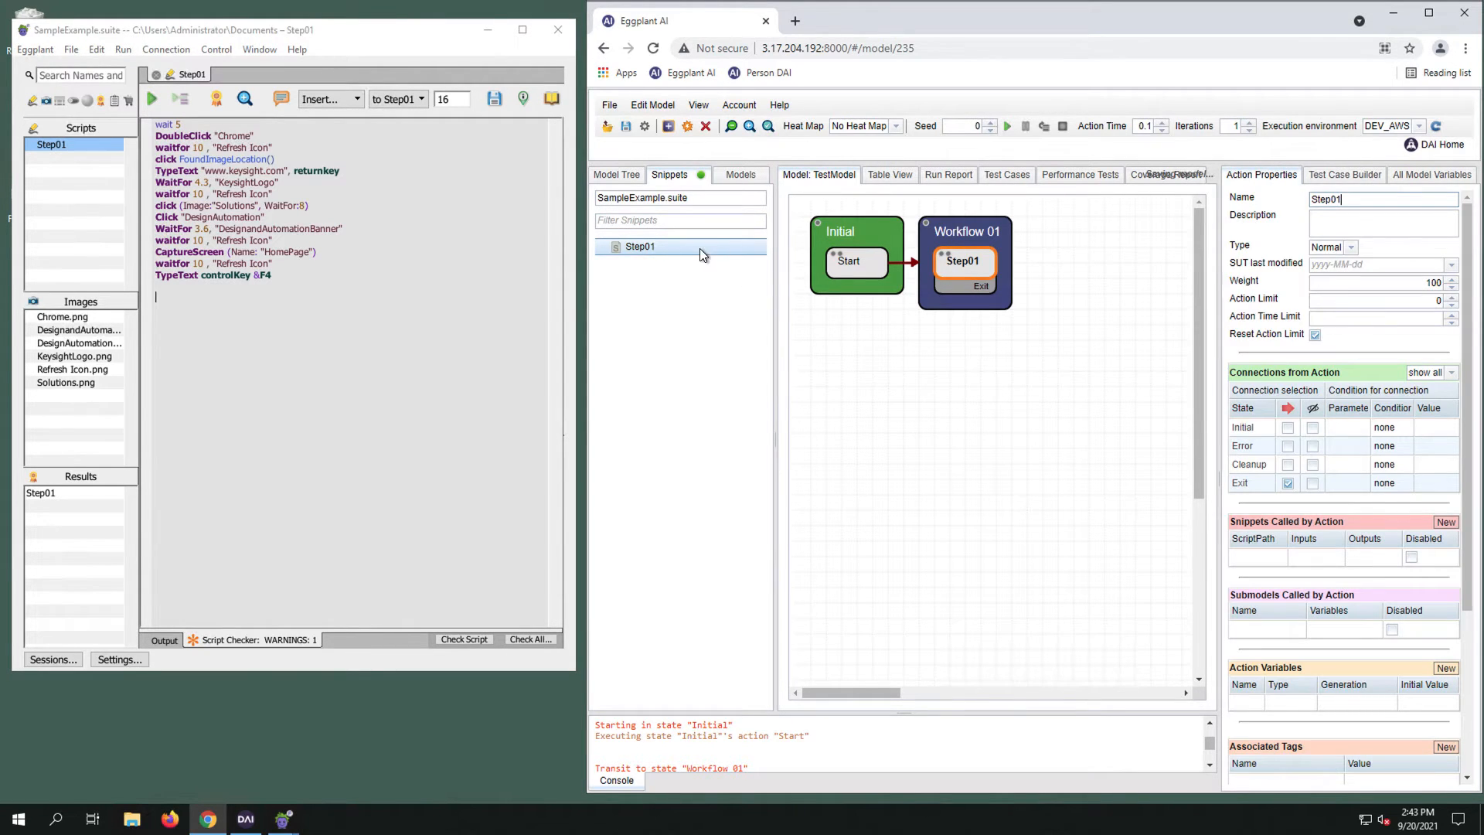
right_click(640, 246)
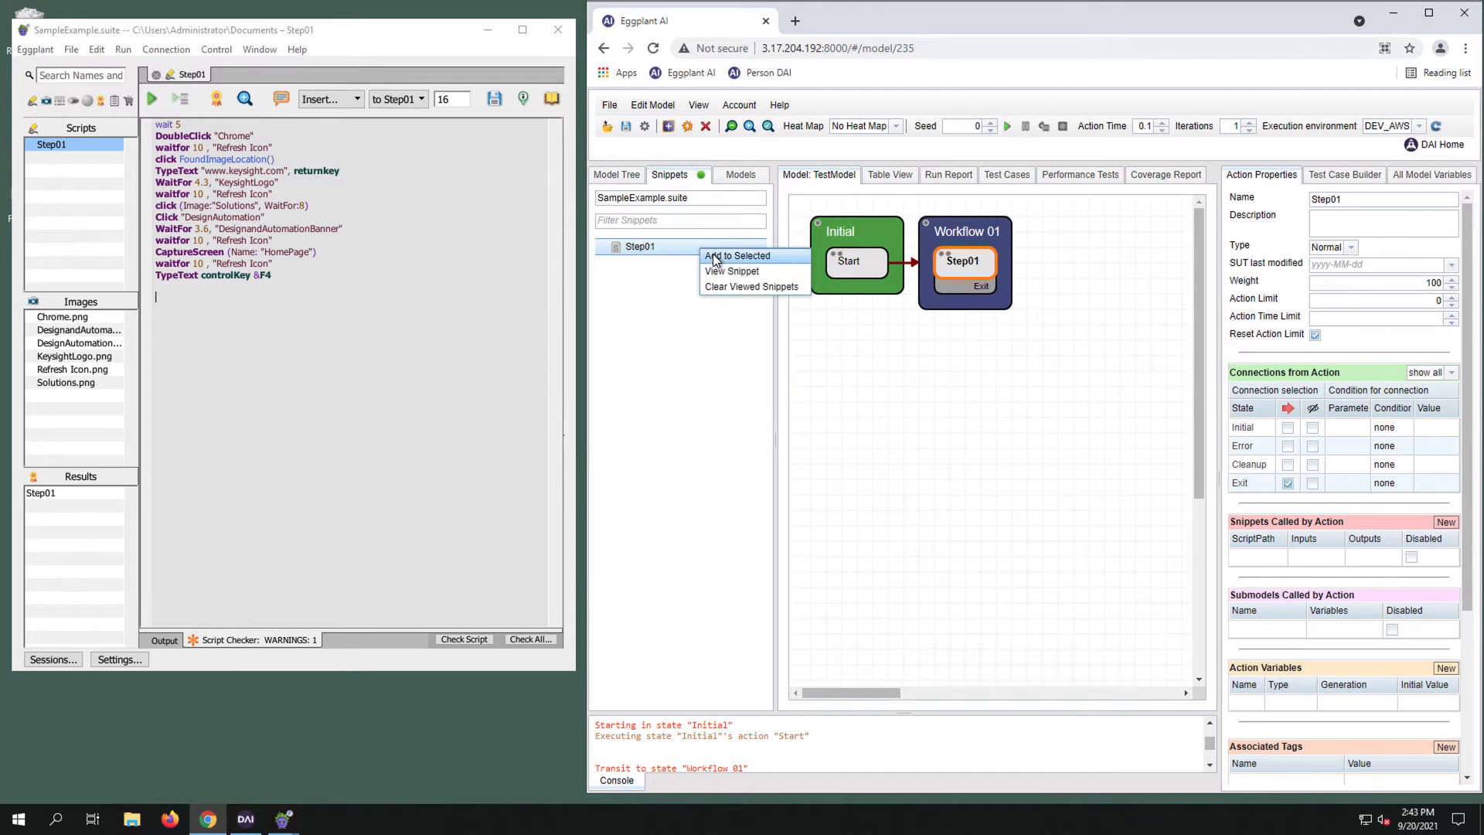
click(736, 257)
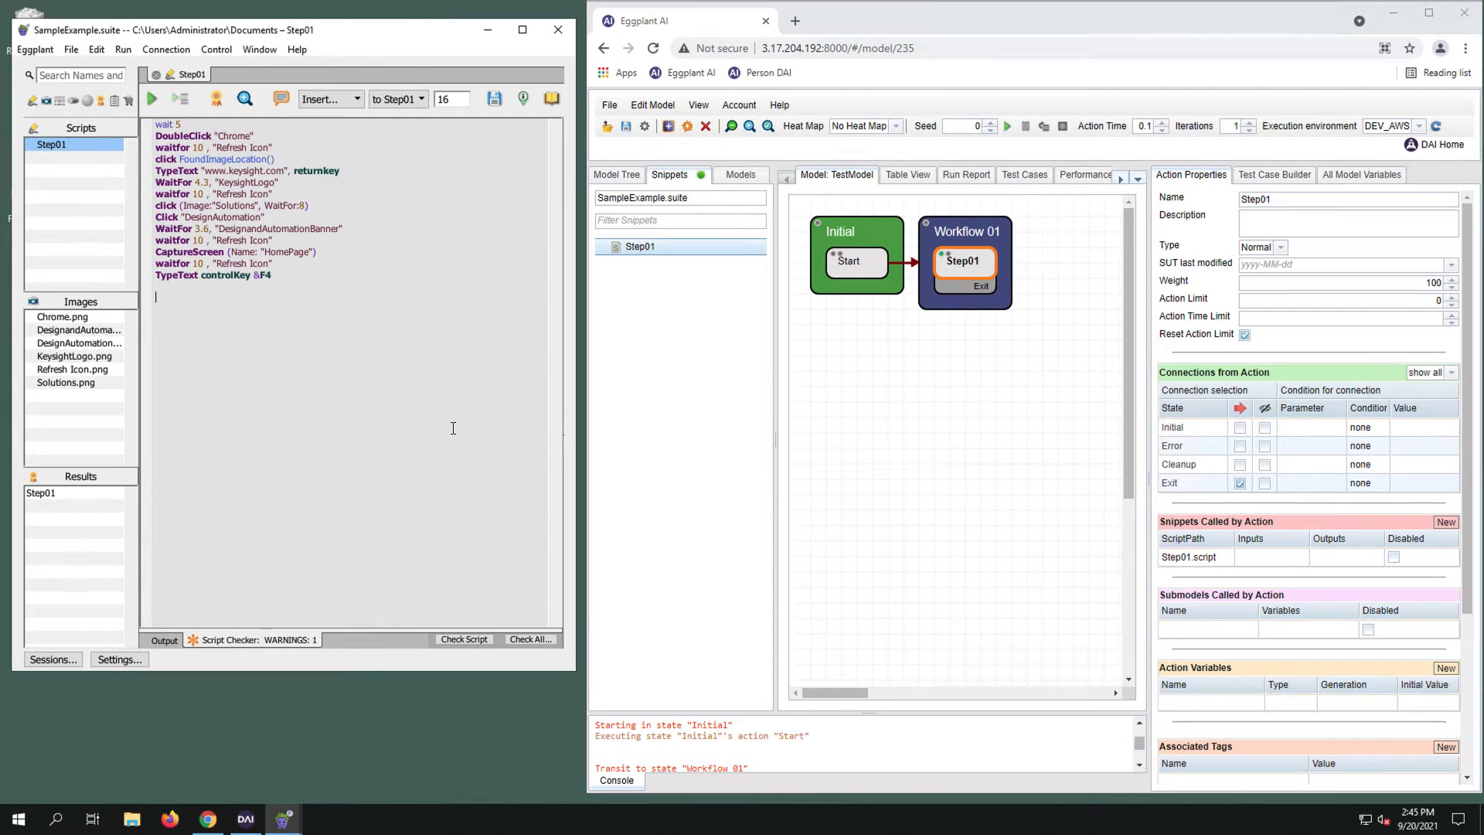
- In Settings, set 'Report when a snippet executes' to Full log
click(609, 105)
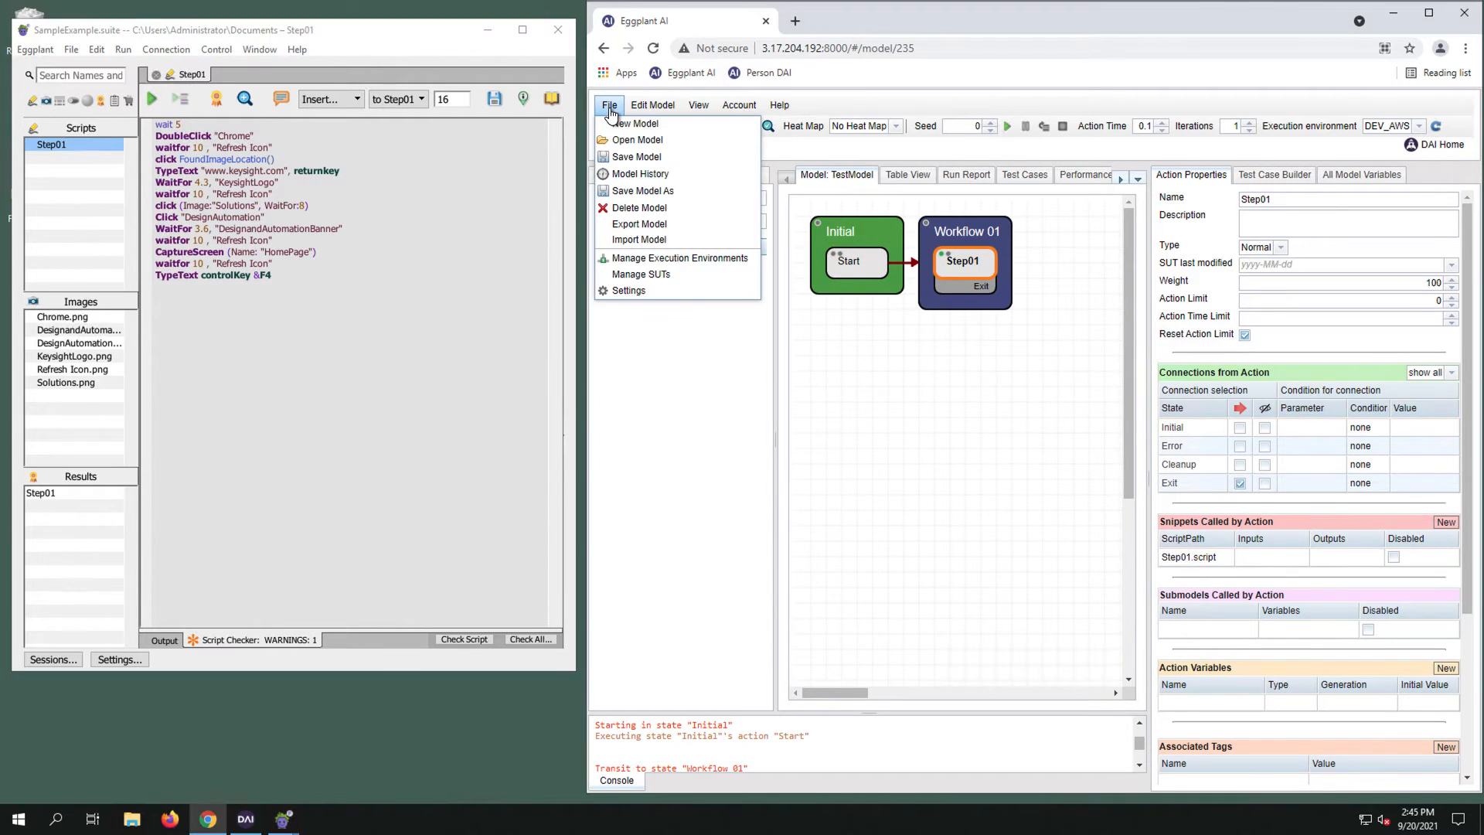
mouse_move(627, 291)
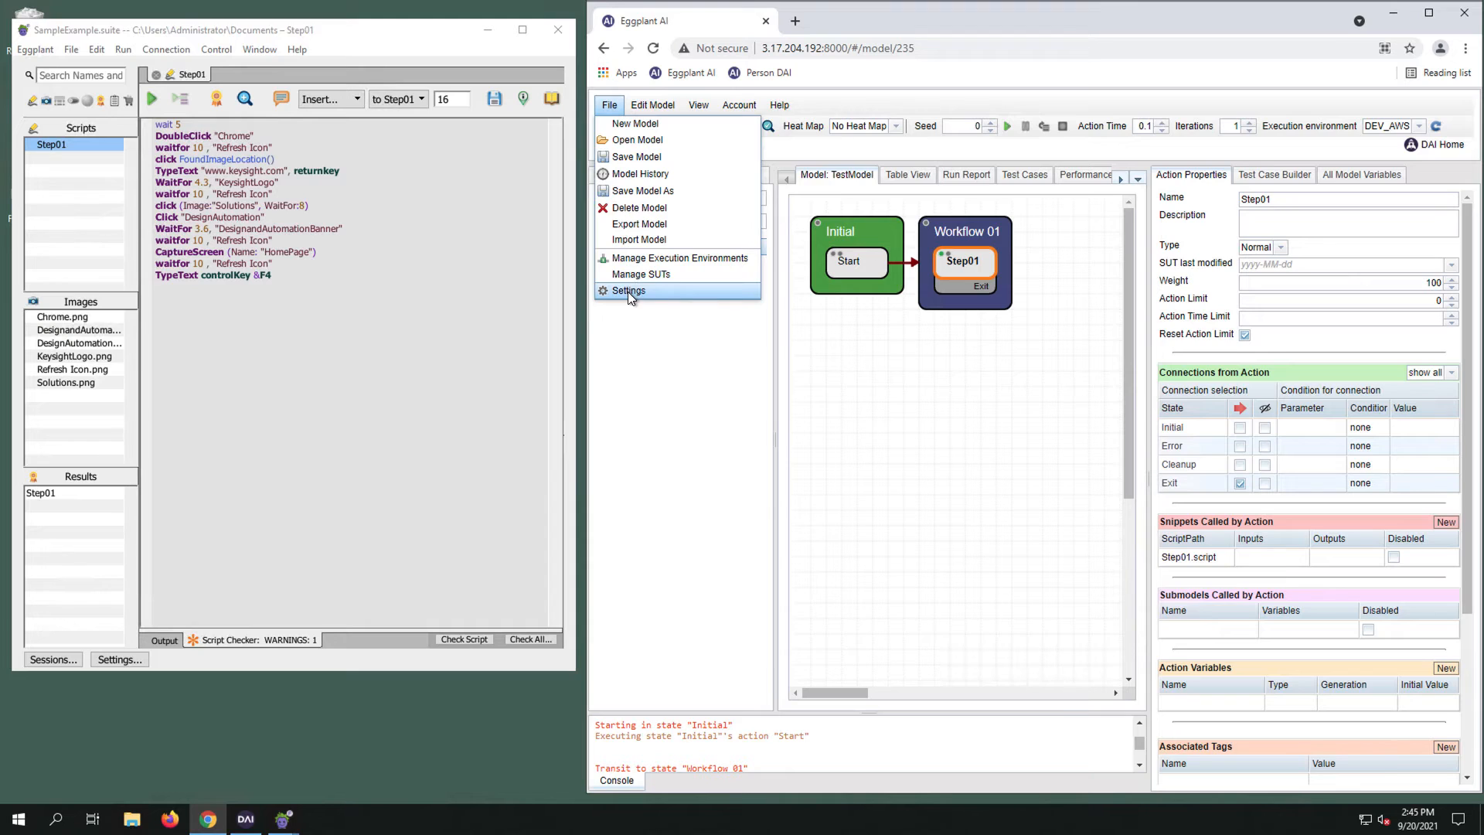
click(628, 290)
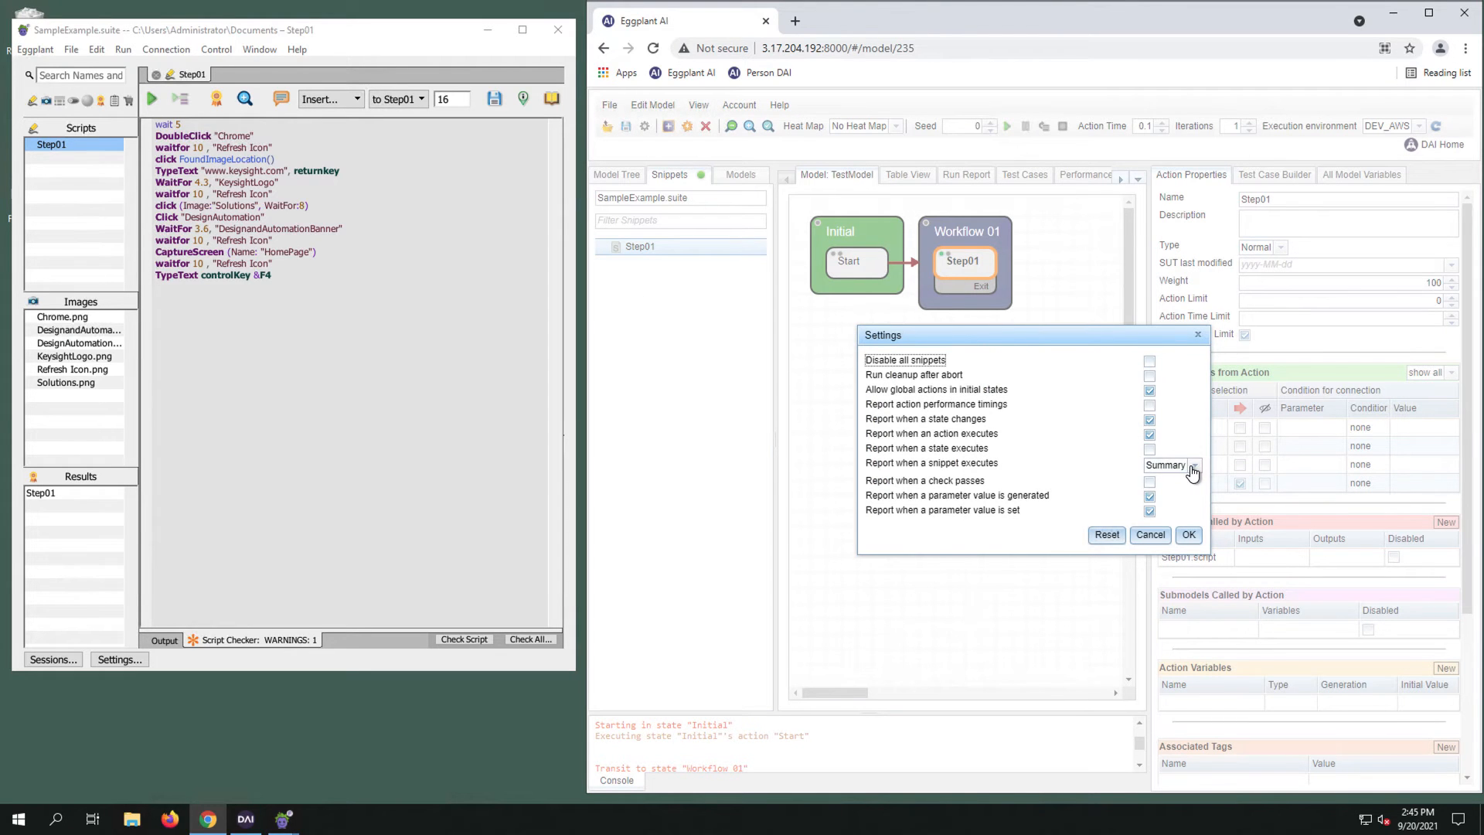
click(1193, 465)
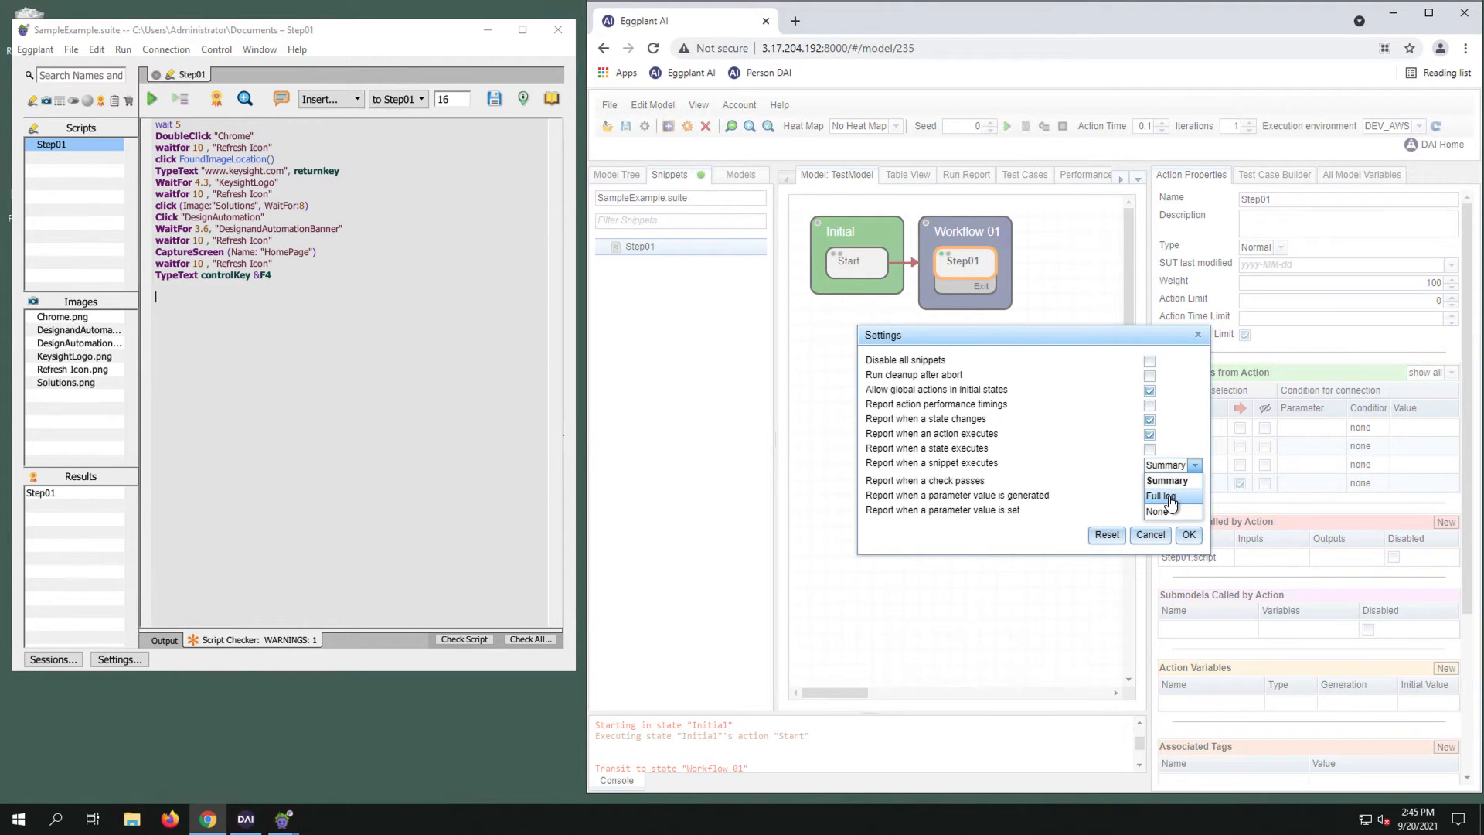
click(1188, 535)
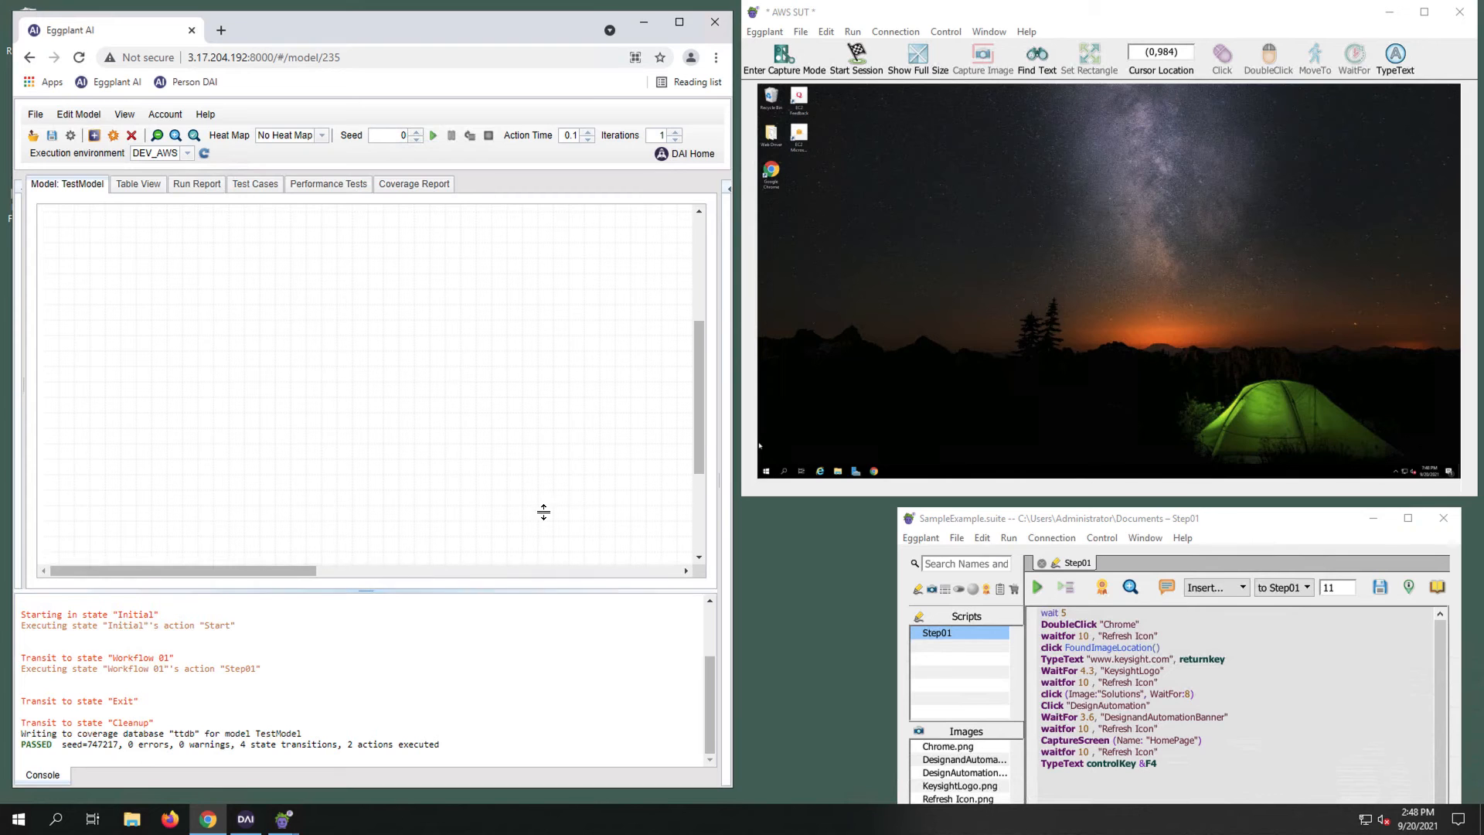
- Start a TestModel run against the AWS SUT from the model toolbar
click(433, 134)
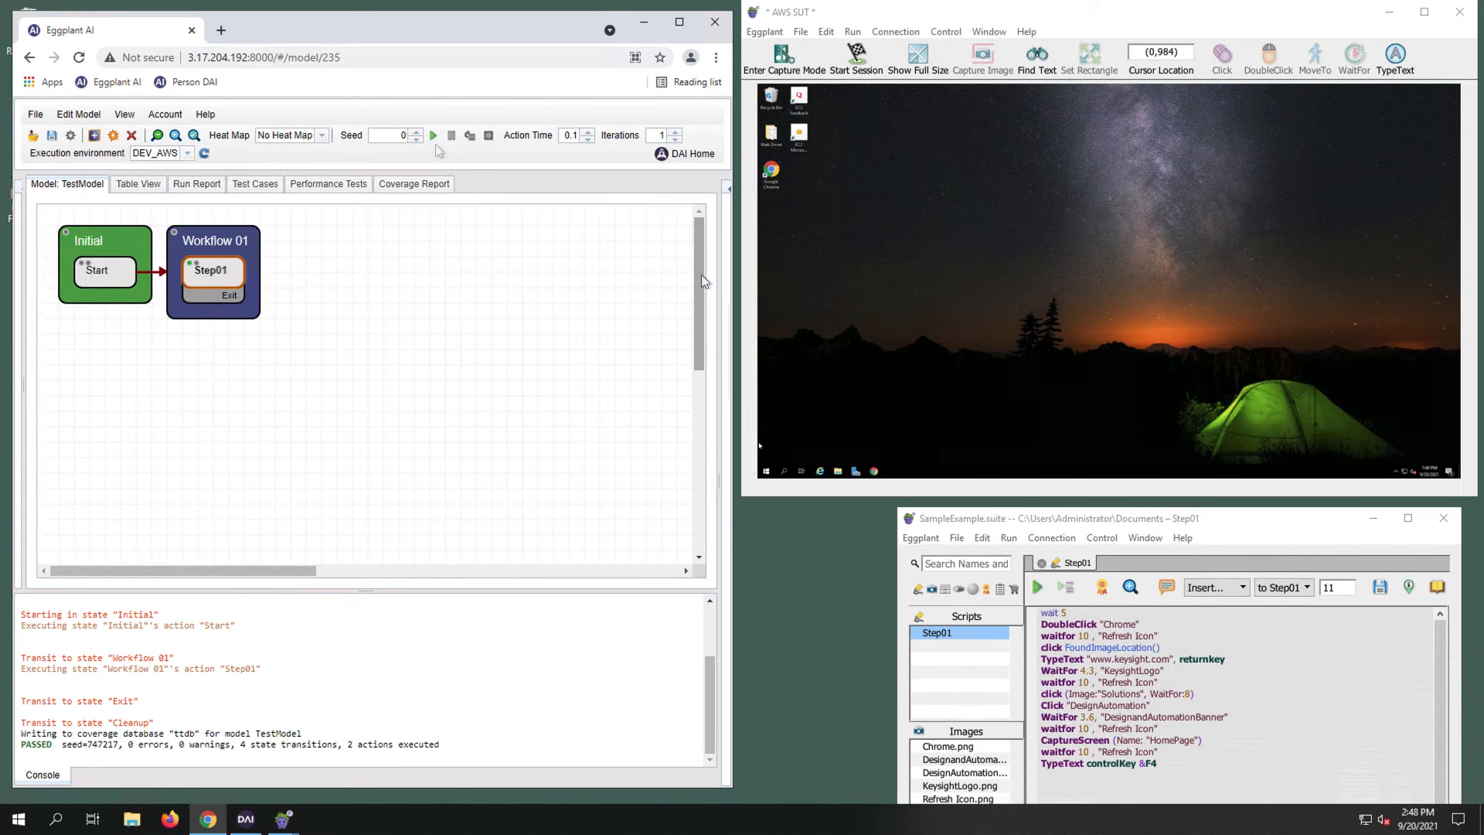
click(432, 136)
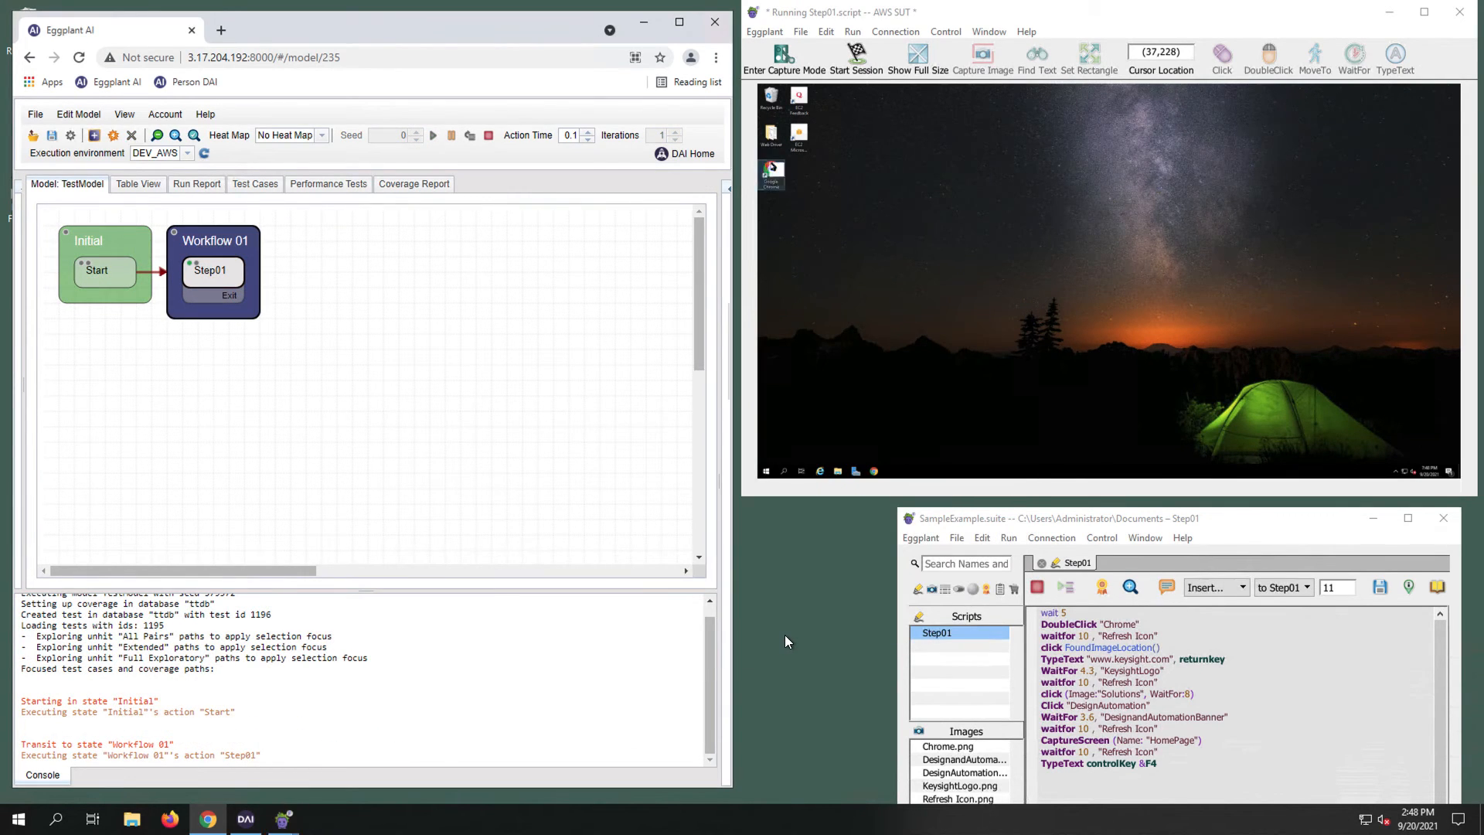